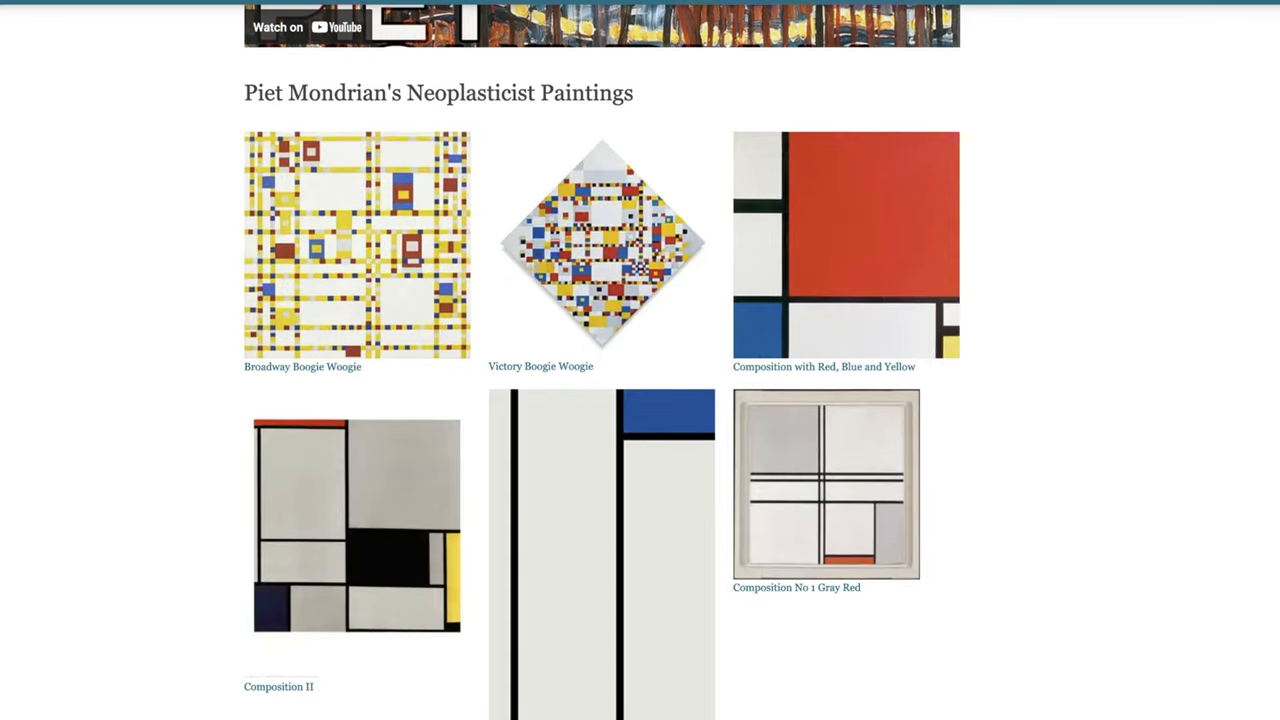
scroll("down", 3)
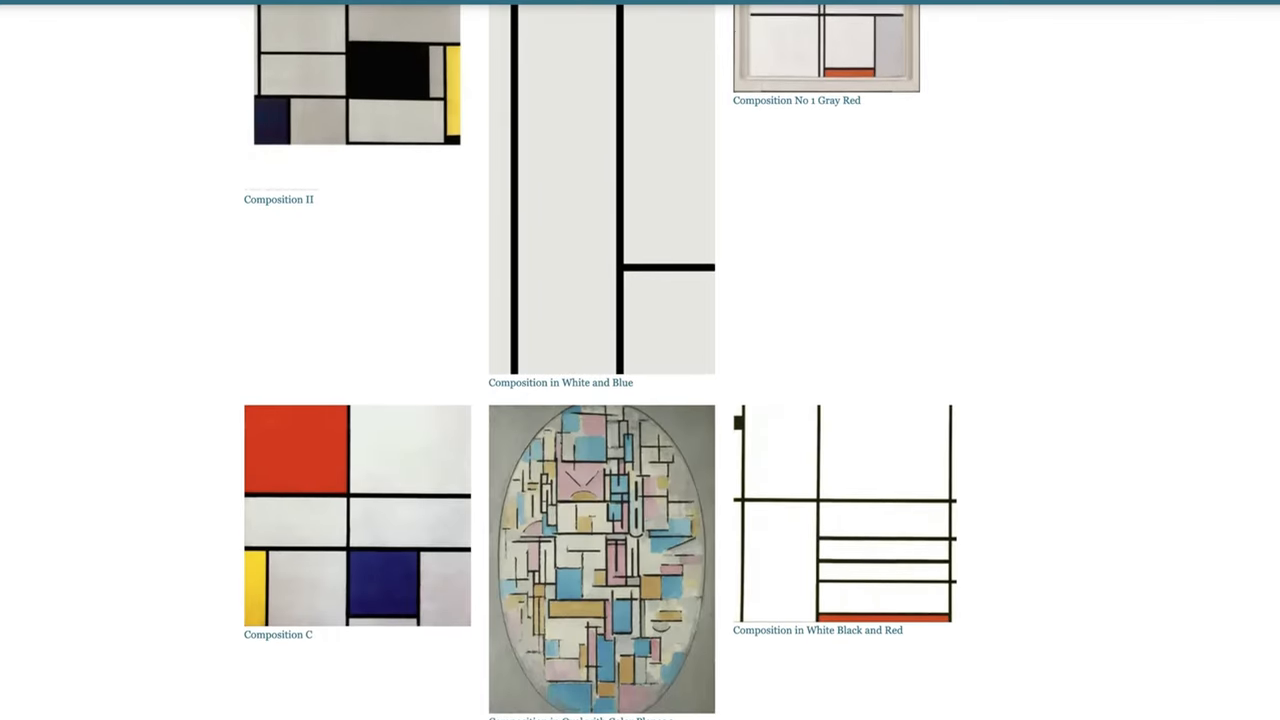
scroll("down", 3)
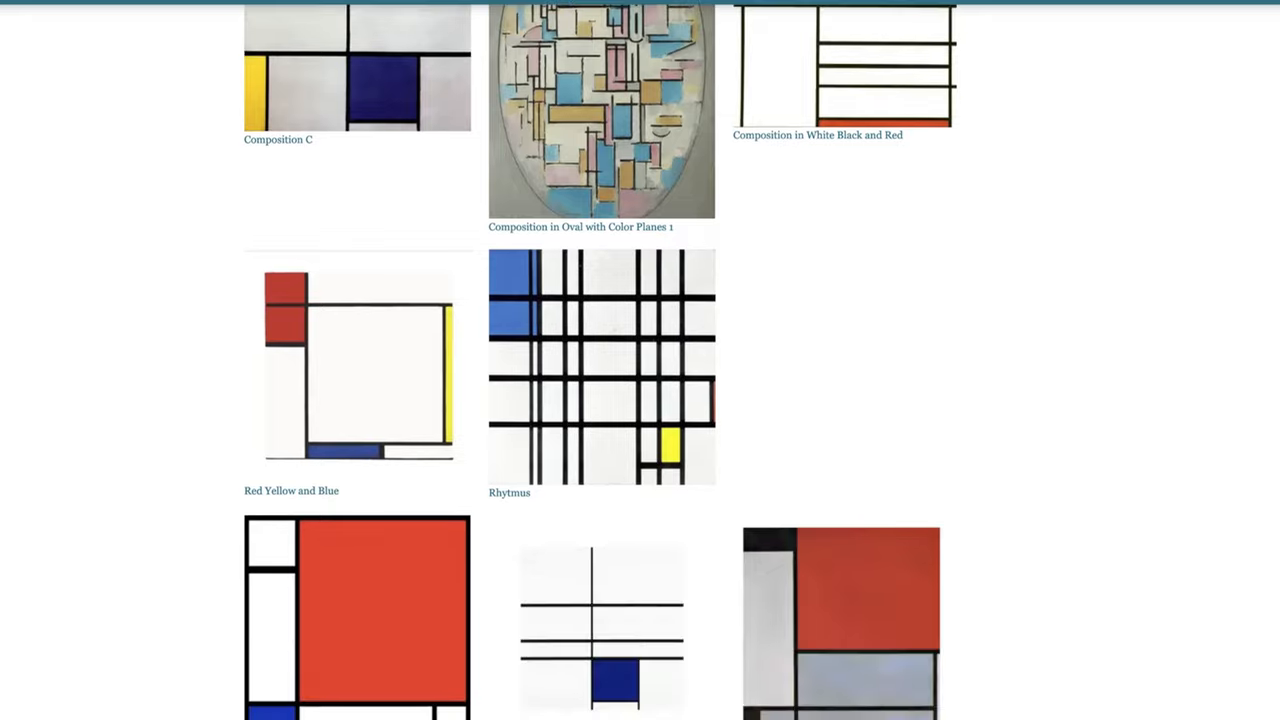
scroll("down", 3)
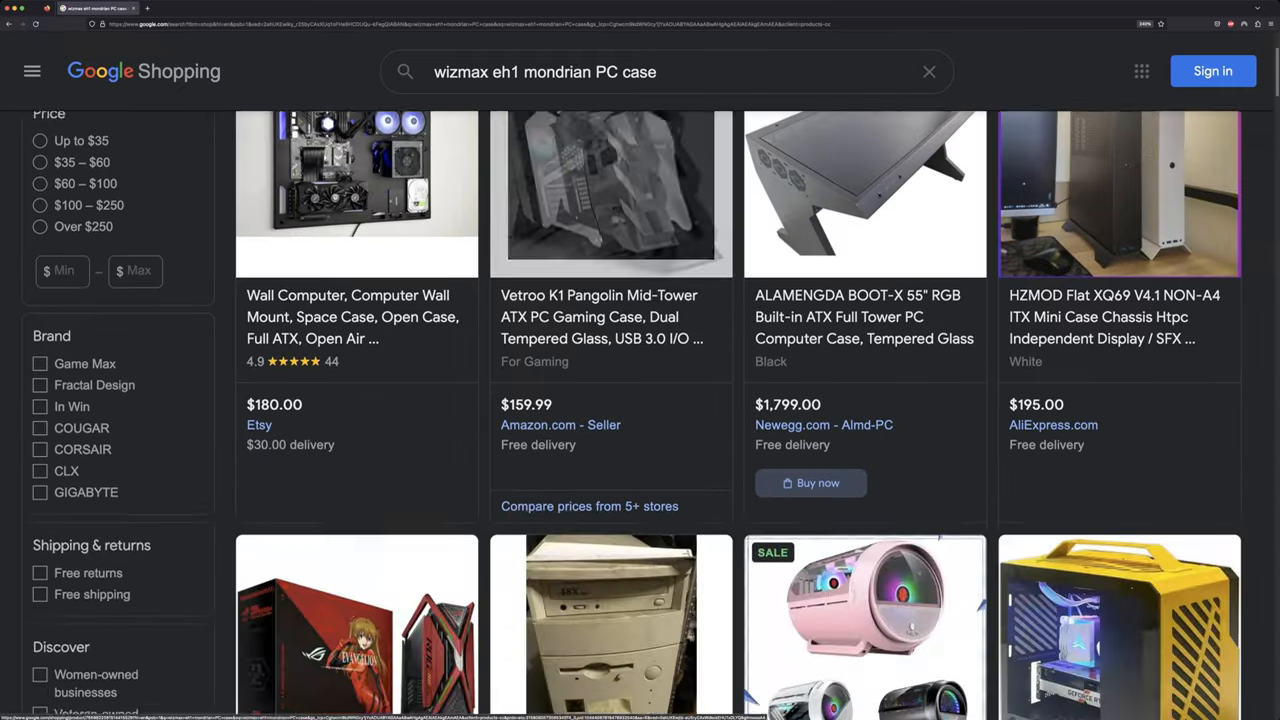
scroll("down", 3)
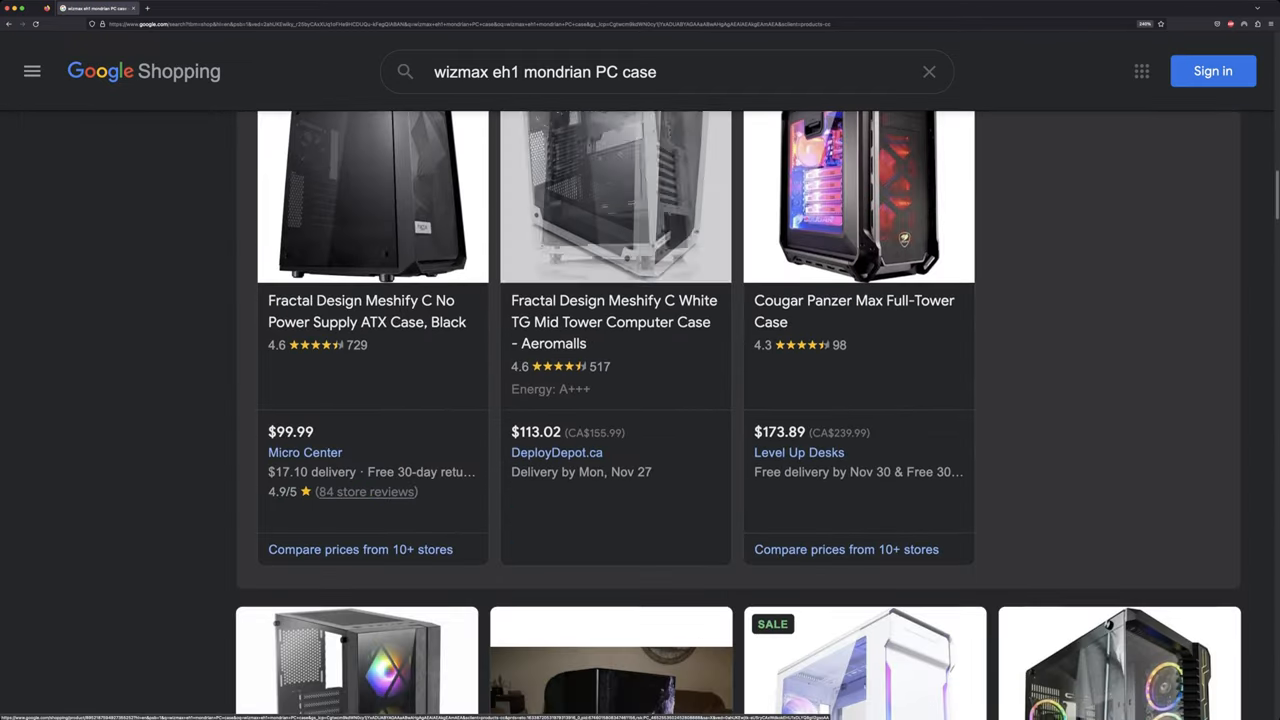
scroll("down", 3)
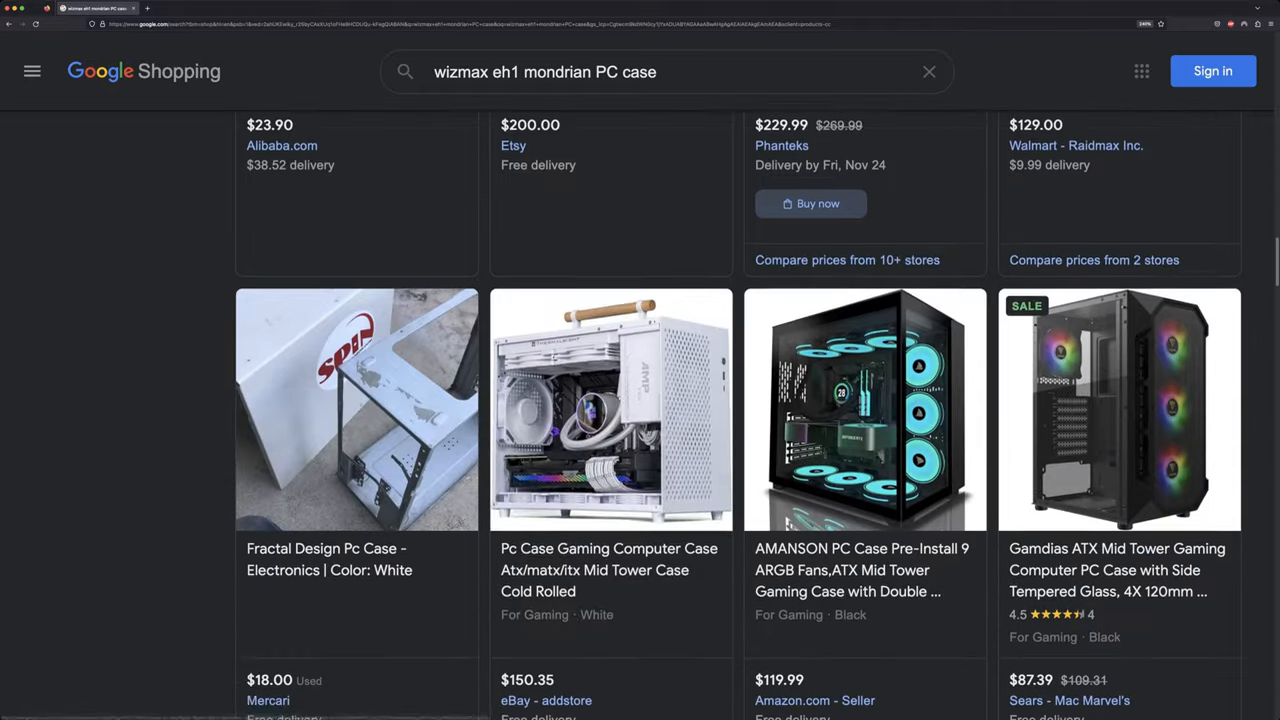
scroll("down", 3)
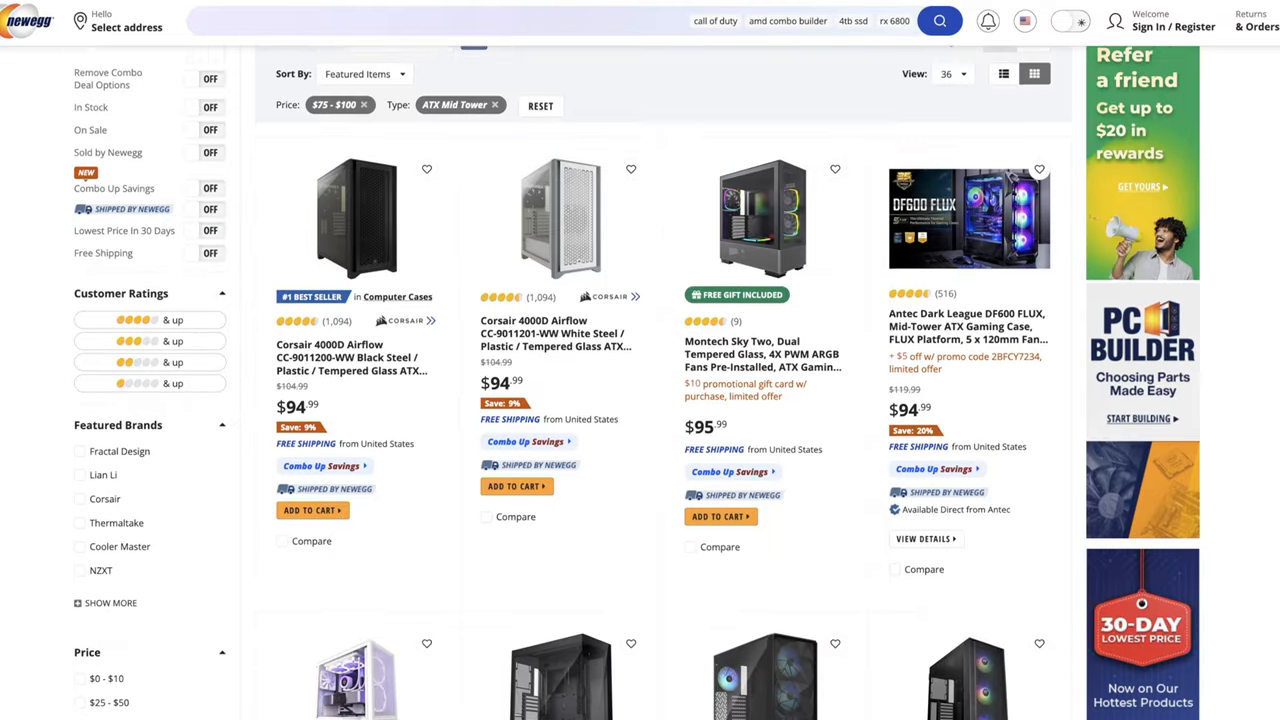
scroll("down", 3)
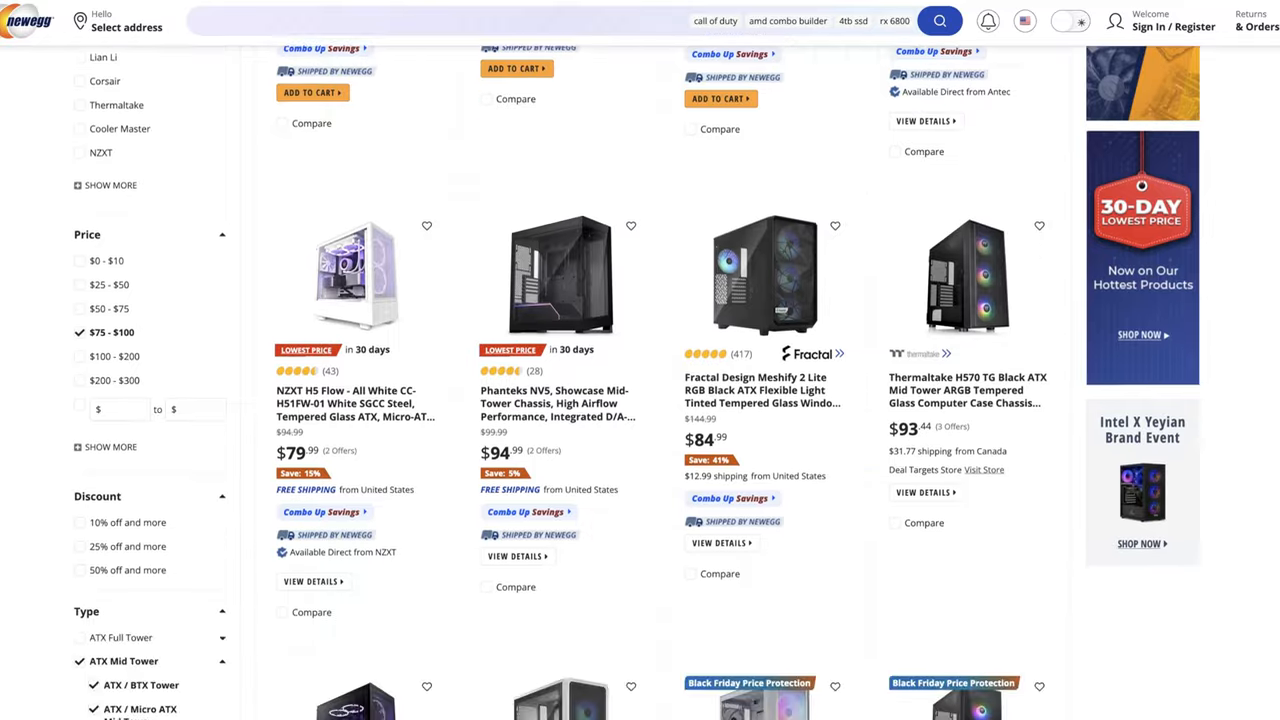
scroll("down", 3)
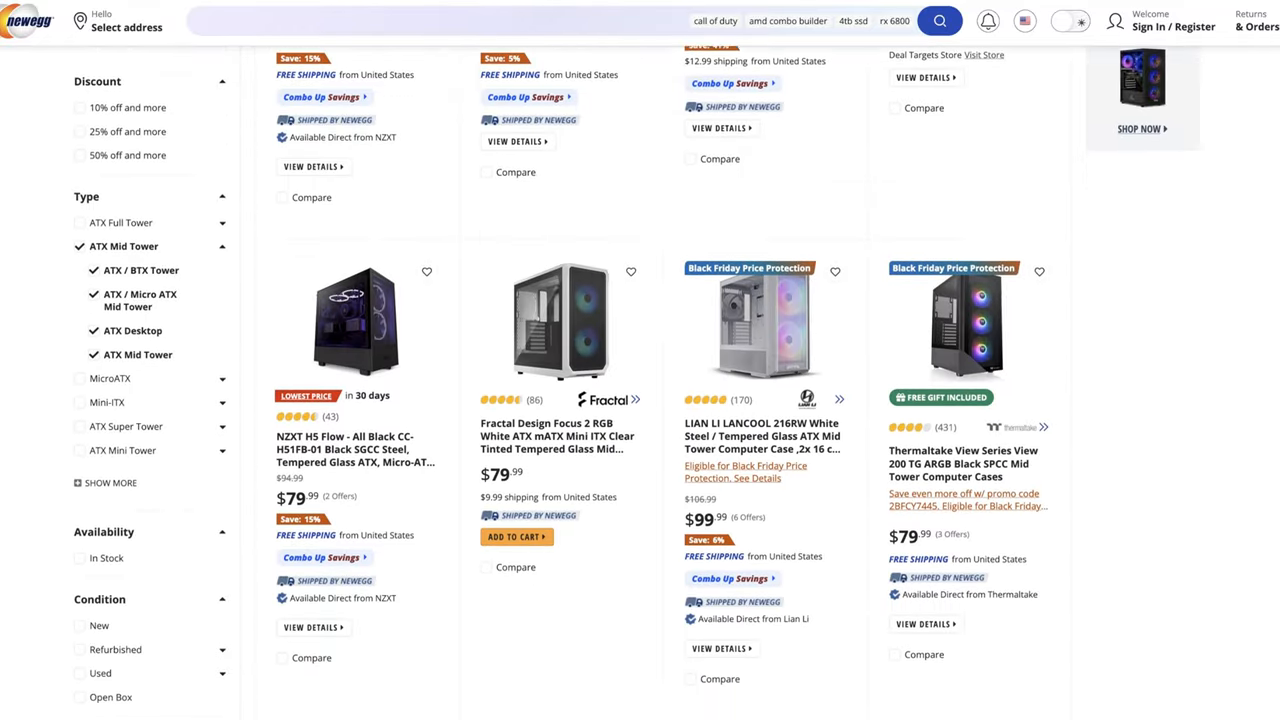
scroll("down", 3)
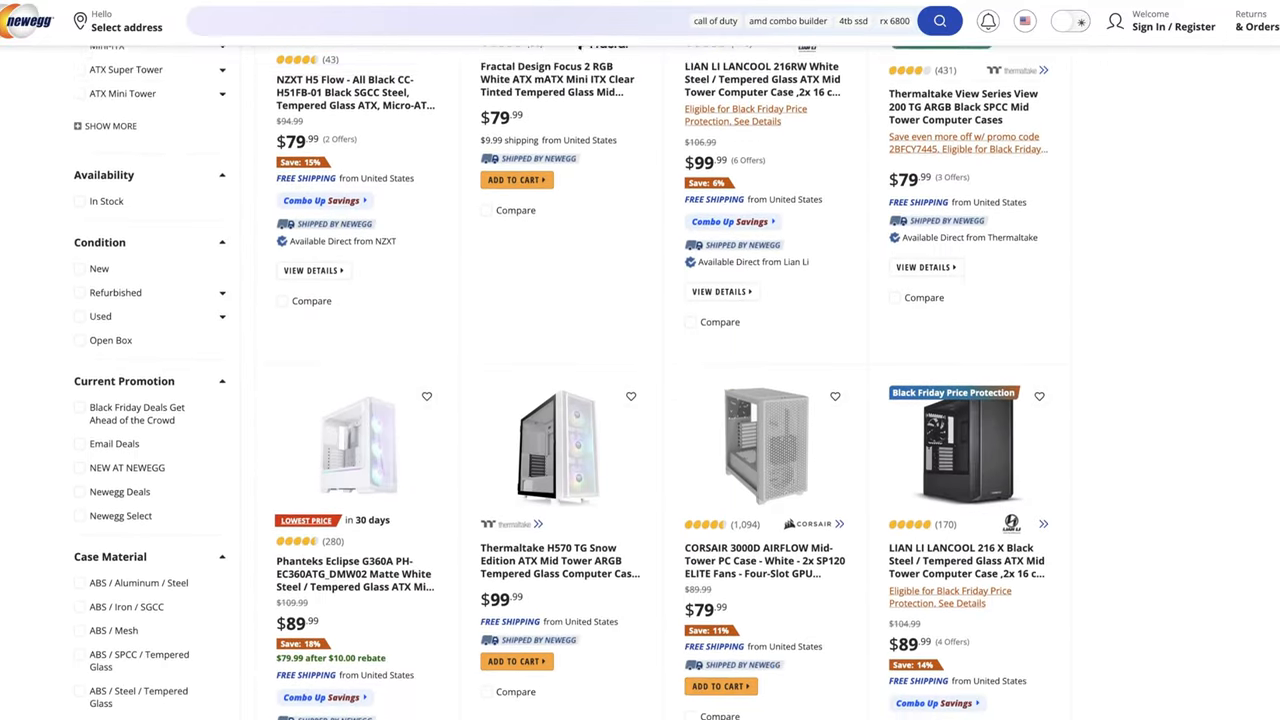
scroll("down", 3)
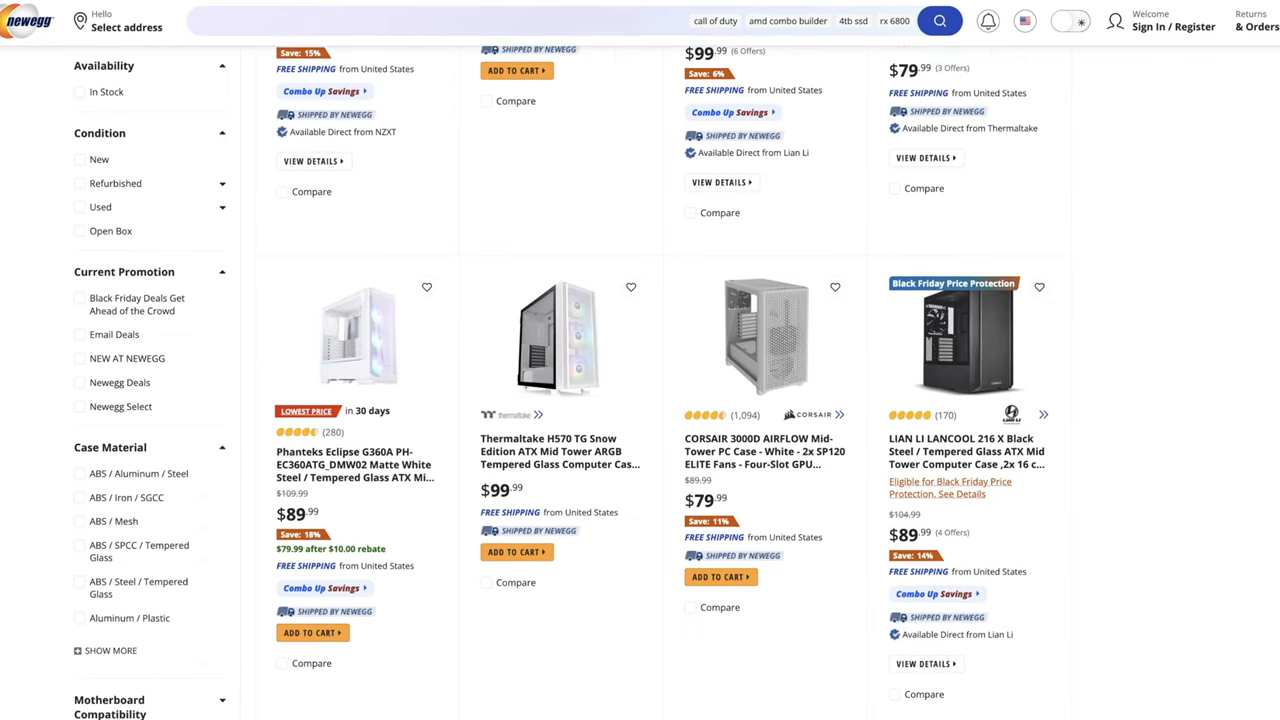